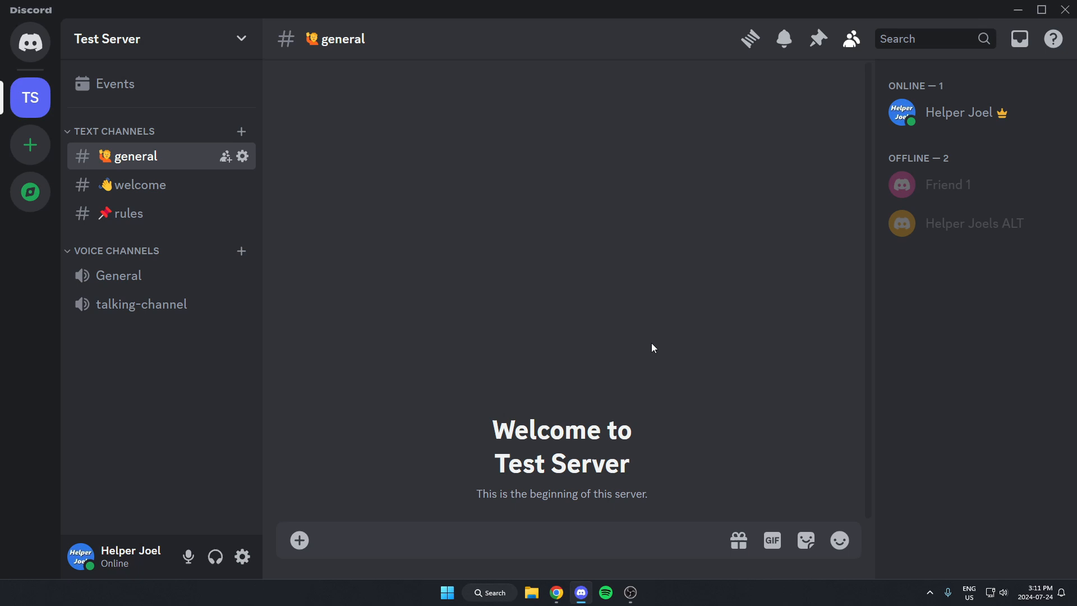
{"action": "mouse_move", "coordinate": [650, 352]}
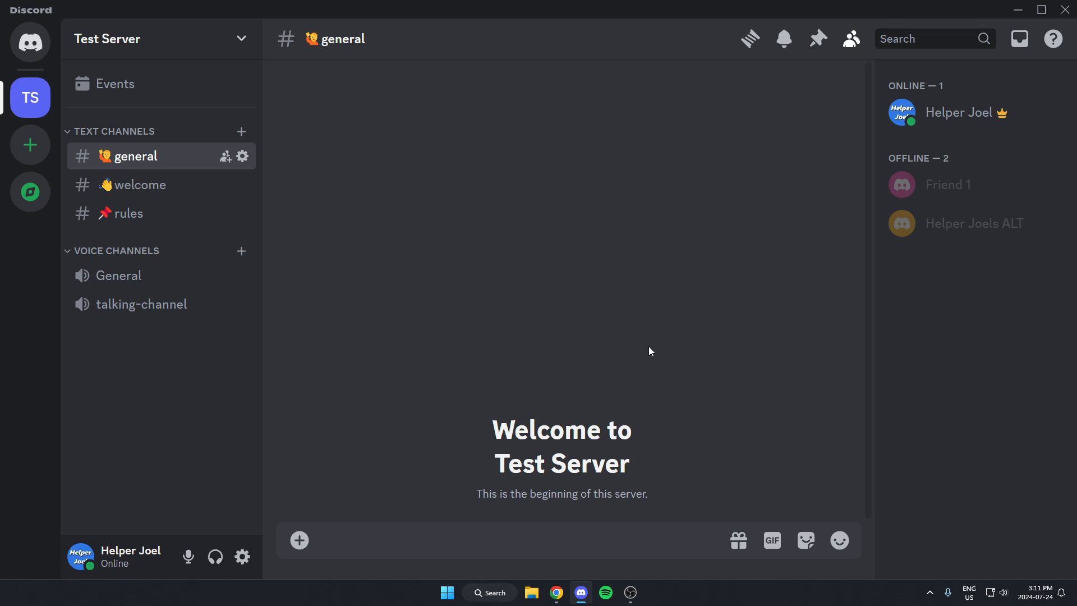
{"action": "mouse_move", "coordinate": [110, 48]}
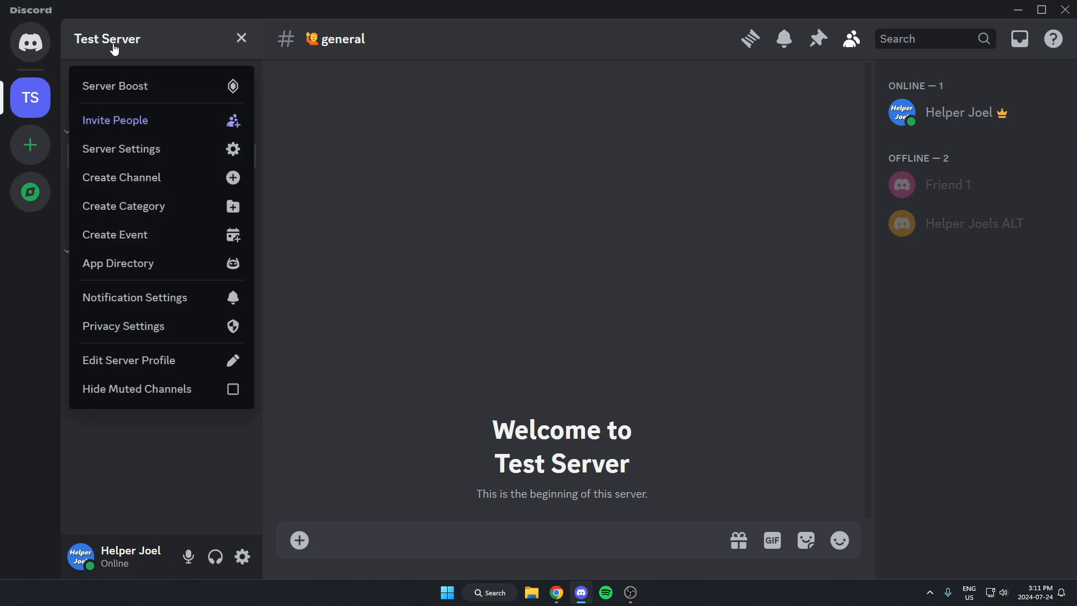
{"action": "mouse_move", "coordinate": [123, 264]}
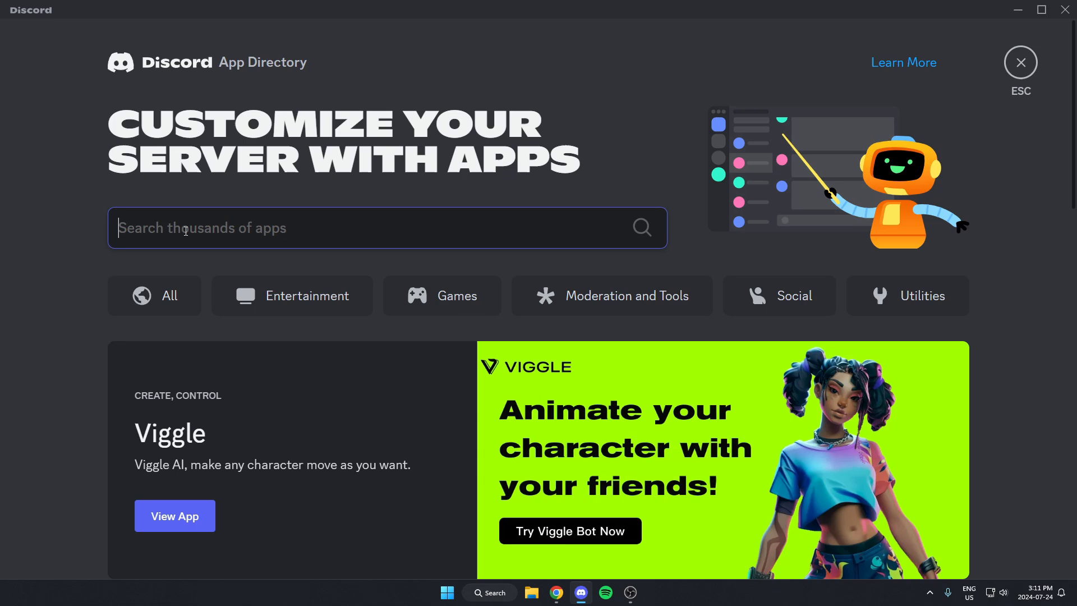
Search 'probot' in the App Directory, open ProBot's listing and begin adding it to a server.
{"action": "type", "text": "probot"}
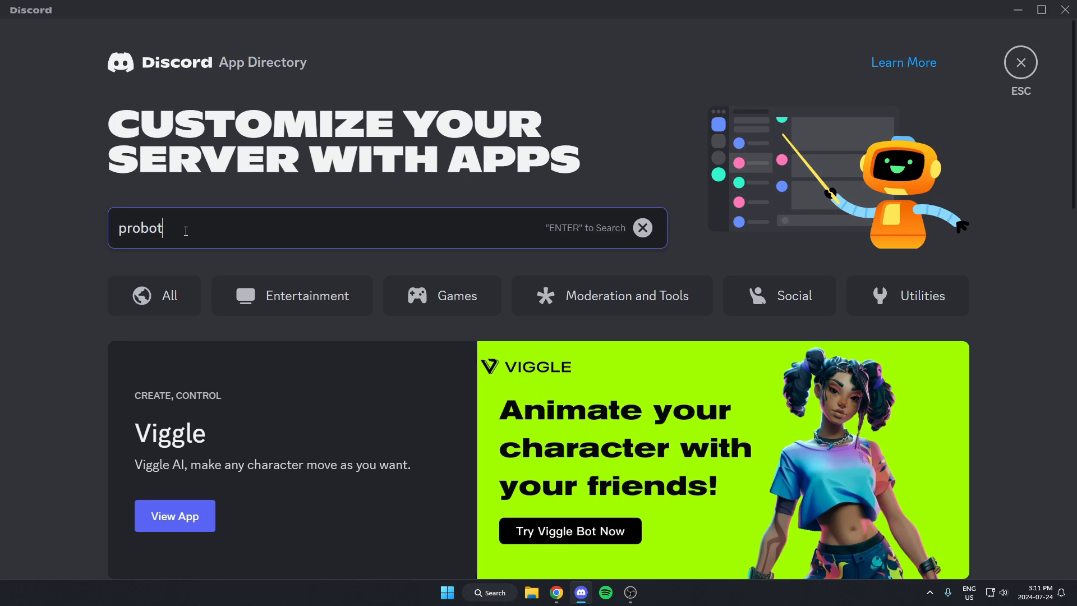
{"action": "key", "text": "Enter"}
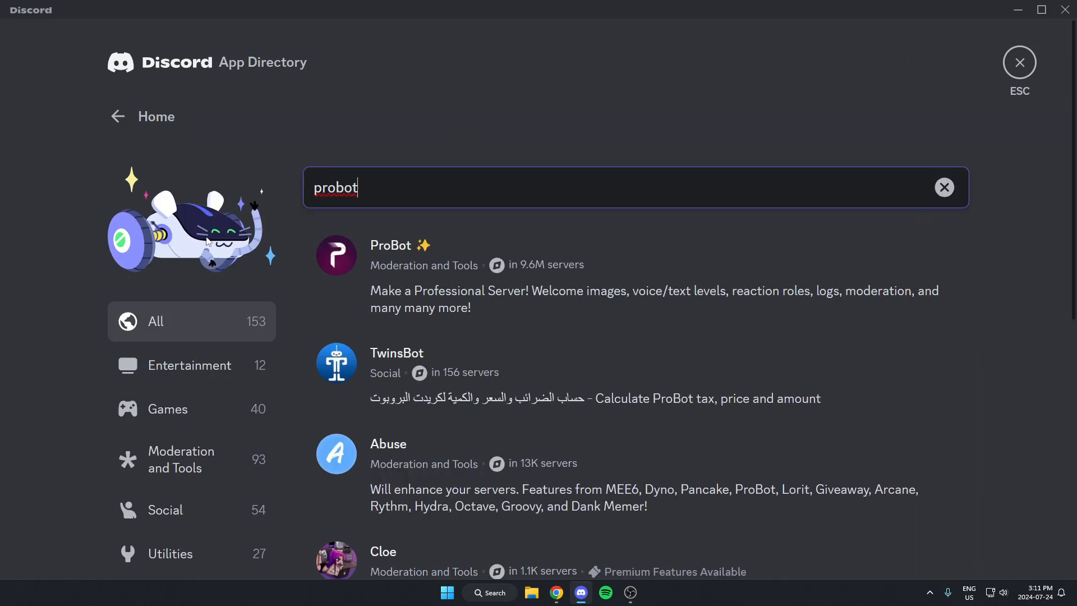
{"action": "left_click", "coordinate": [391, 245]}
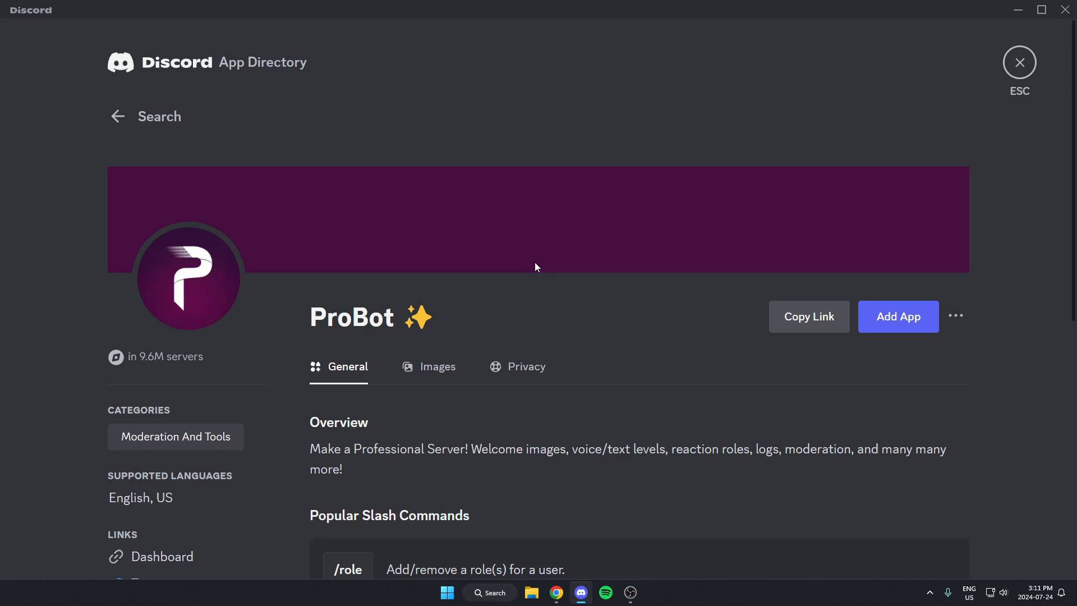
{"action": "mouse_move", "coordinate": [916, 327]}
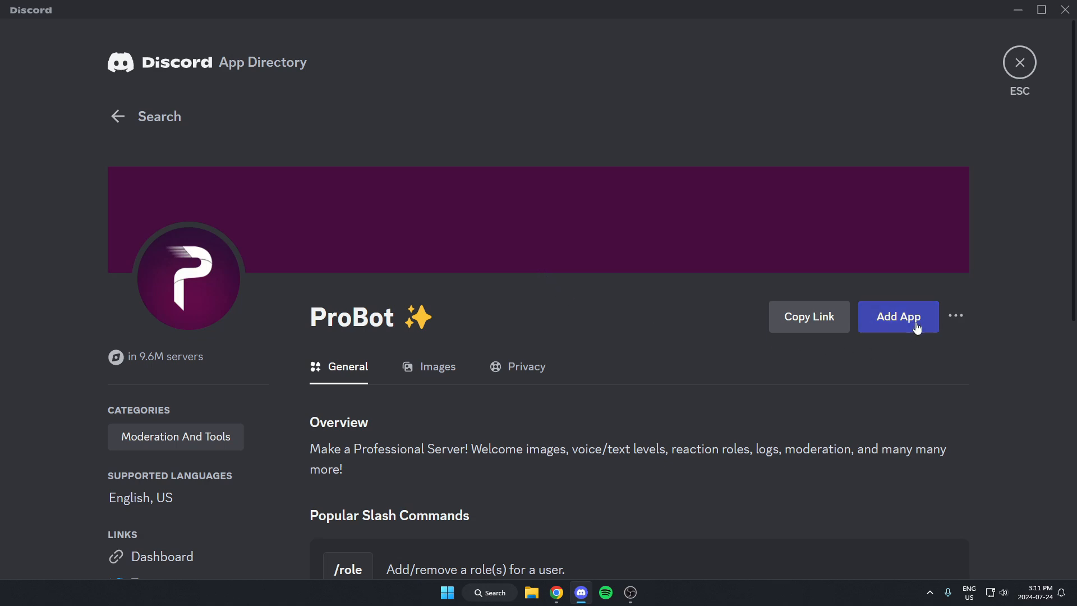
{"action": "left_click", "coordinate": [898, 316]}
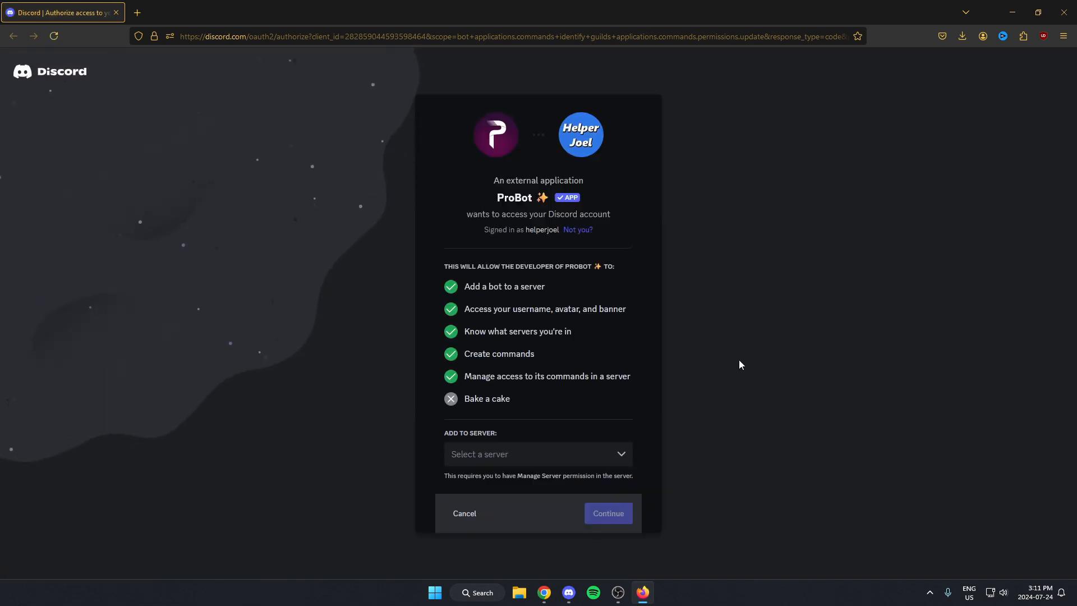
Authorize ProBot for Test Server with its requested permissions and pass the hCaptcha check.
{"action": "left_click", "coordinate": [538, 454]}
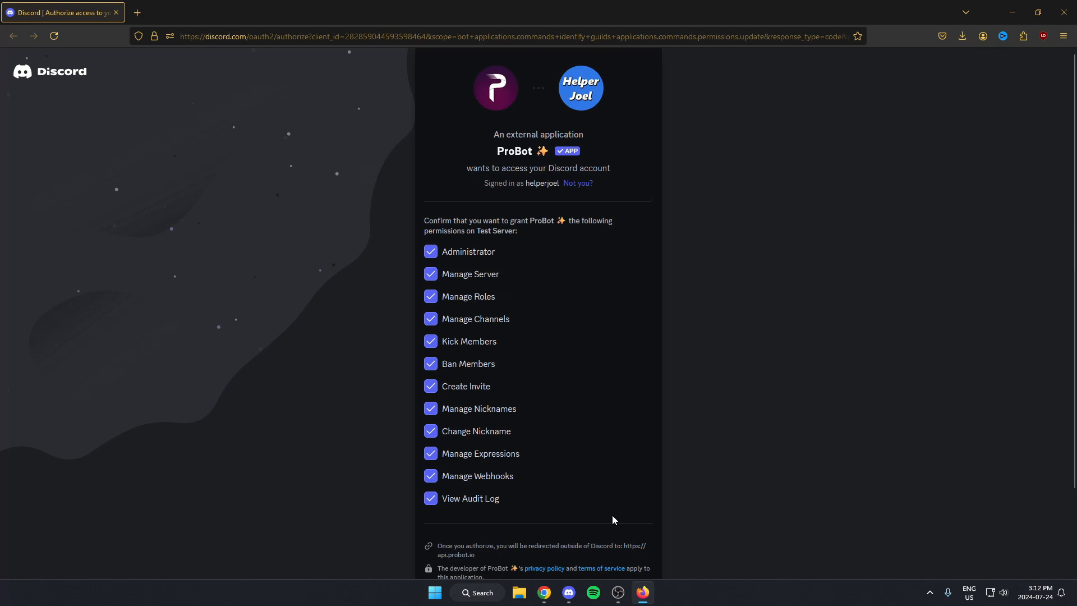
{"action": "scroll", "scroll_direction": "down", "scroll_amount": 3}
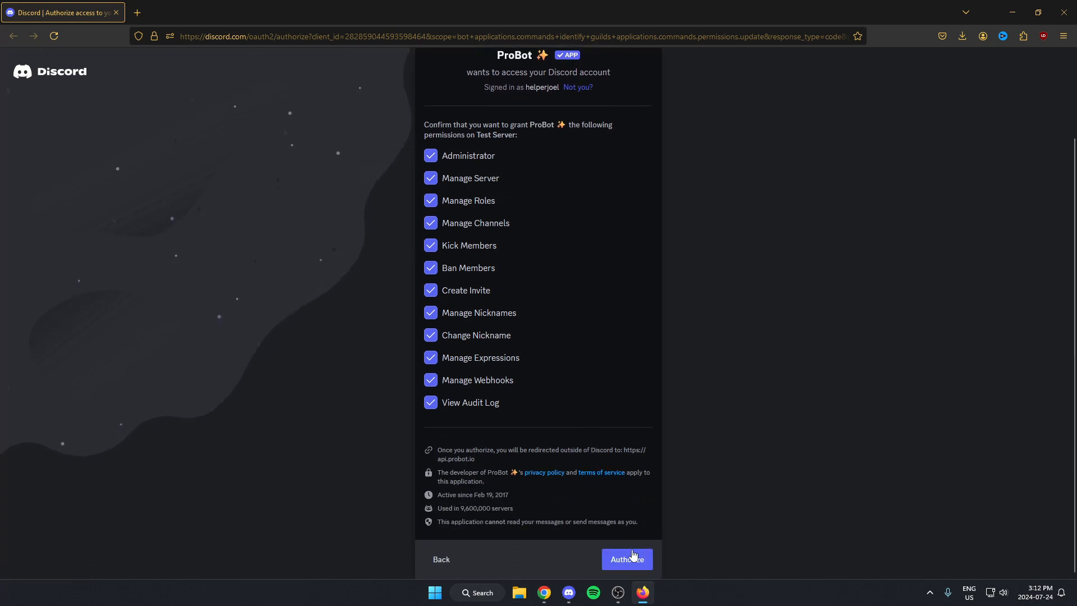
{"action": "left_click", "coordinate": [627, 559]}
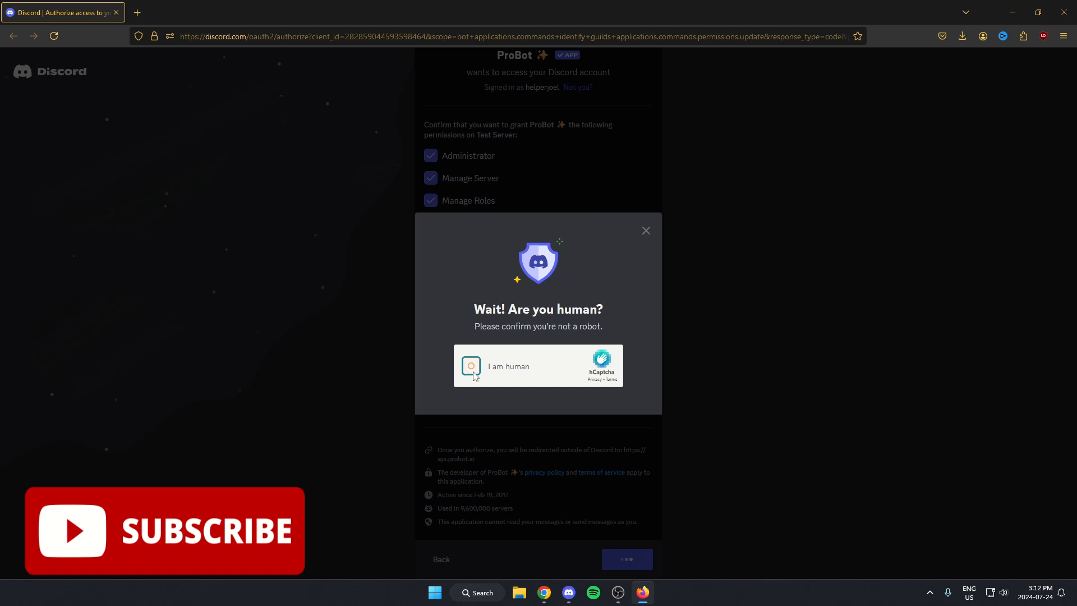
{"action": "left_click", "coordinate": [471, 365]}
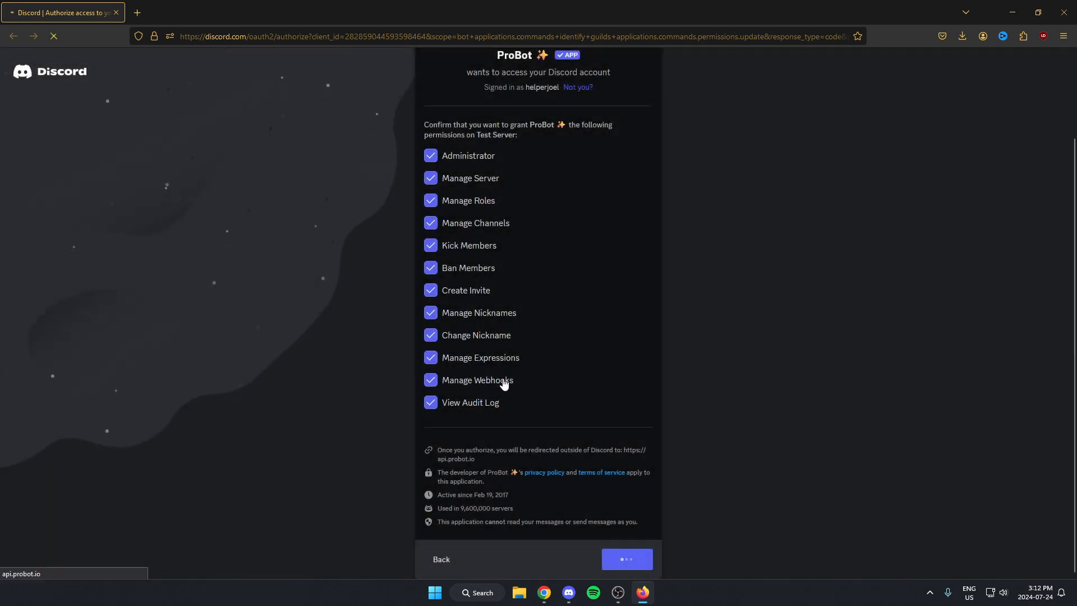
{"action": "left_click", "coordinate": [626, 558]}
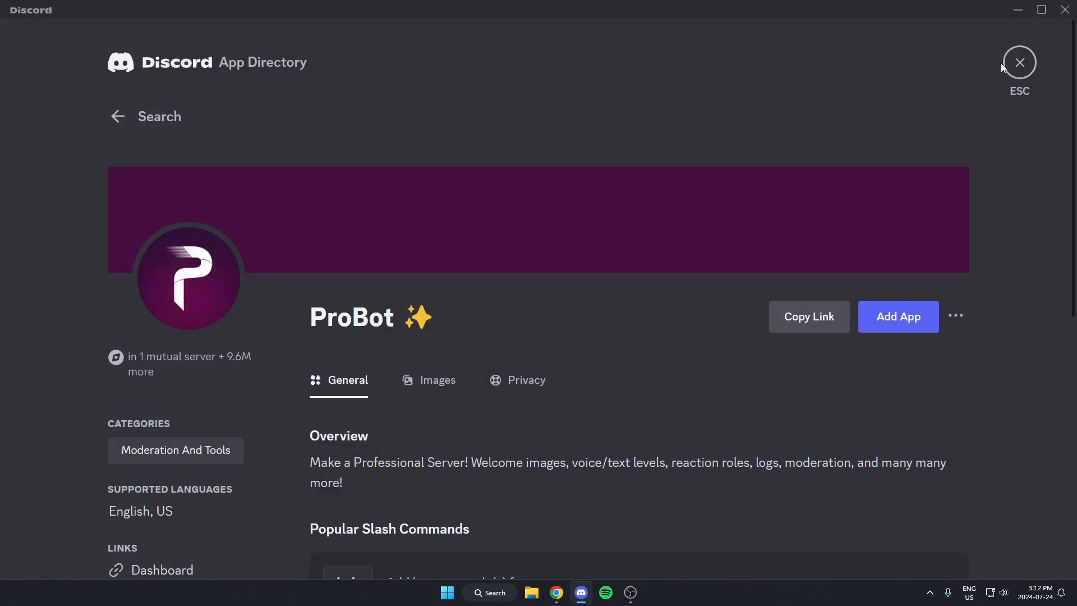
Close the App Directory and return to Test Server with ProBot now online.
{"action": "left_click", "coordinate": [1019, 62]}
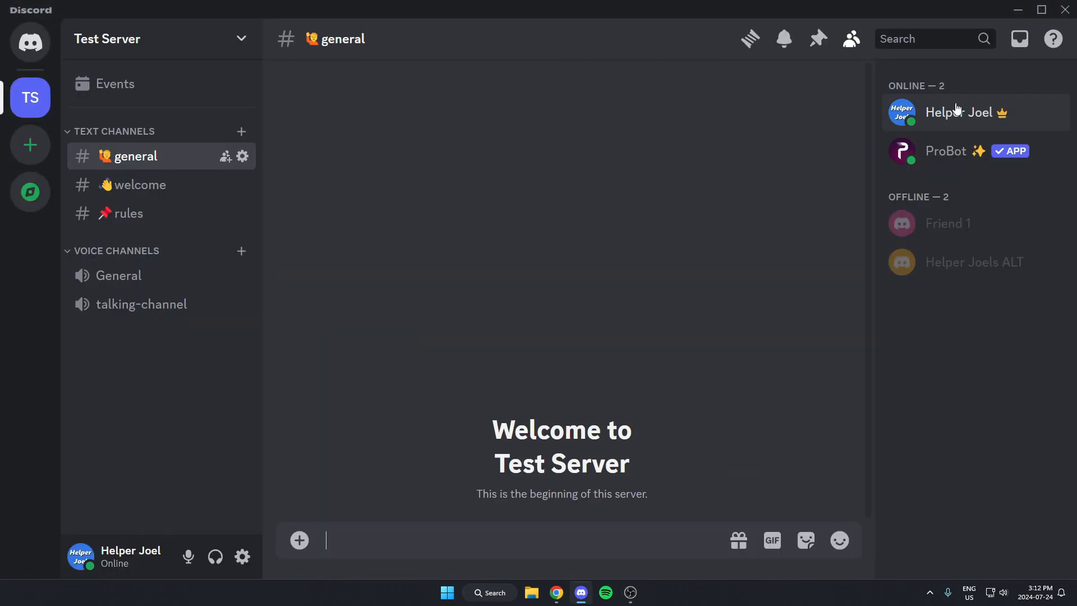
{"action": "mouse_move", "coordinate": [853, 161]}
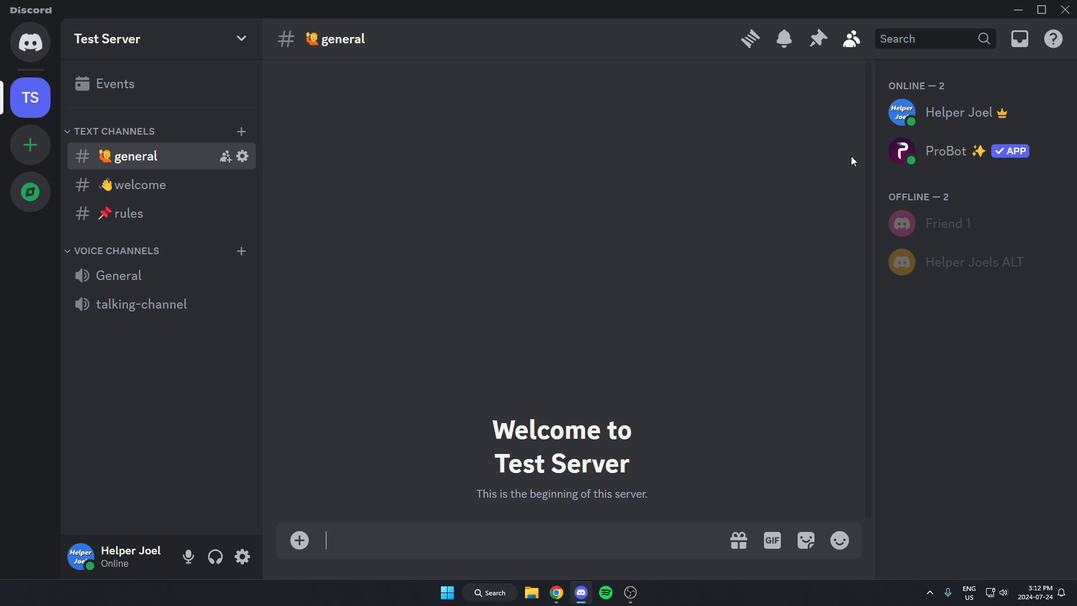
{"action": "mouse_move", "coordinate": [631, 356]}
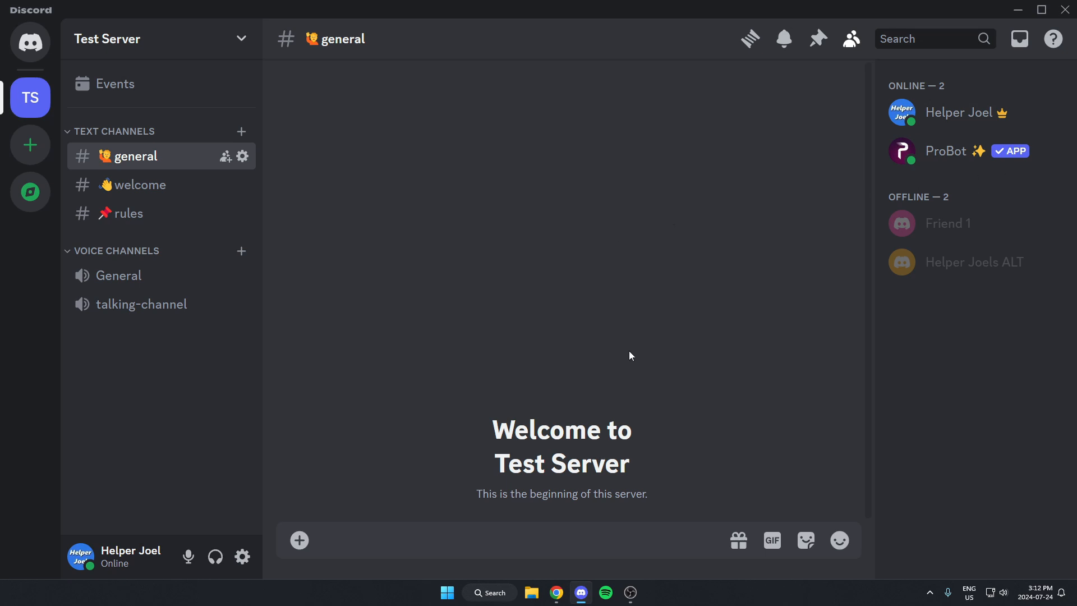
{"action": "mouse_move", "coordinate": [557, 593]}
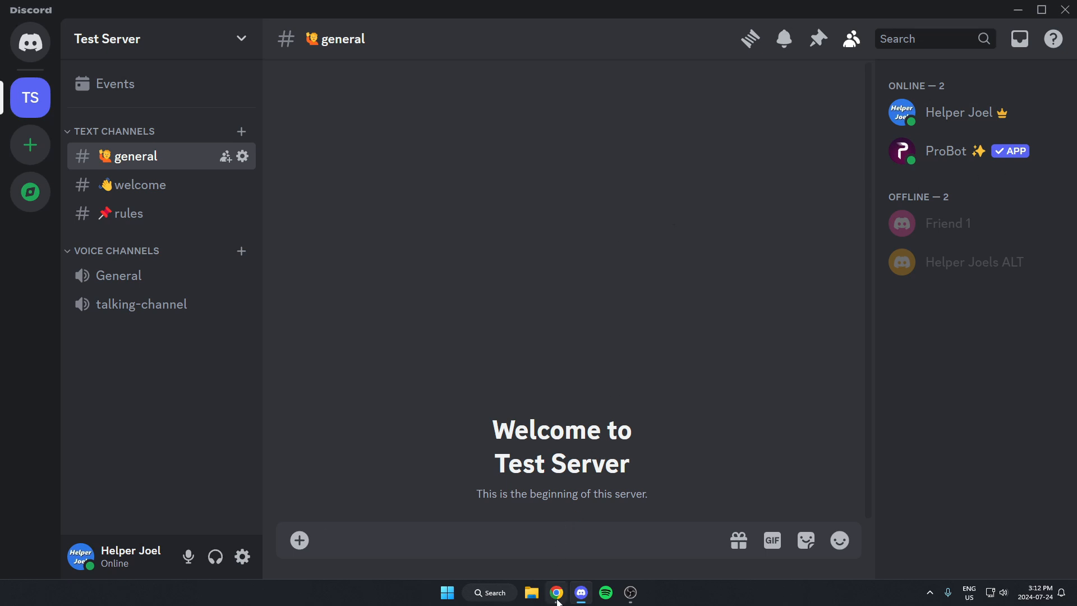
Sign in to the ProBot website via Discord and open Test Server's dashboard overview.
{"action": "left_click", "coordinate": [556, 592]}
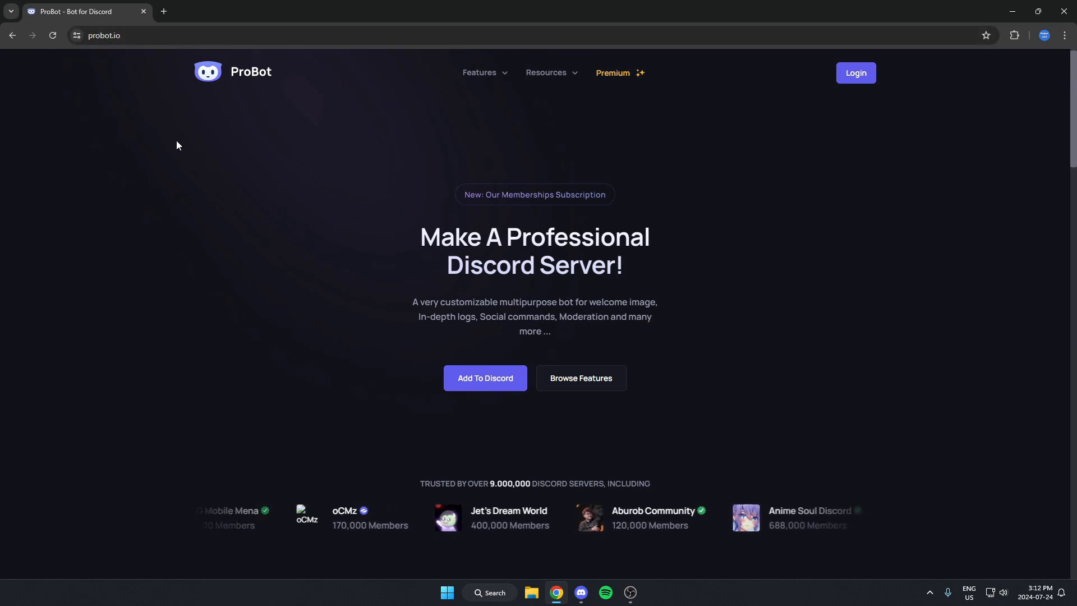
{"action": "left_click", "coordinate": [485, 378]}
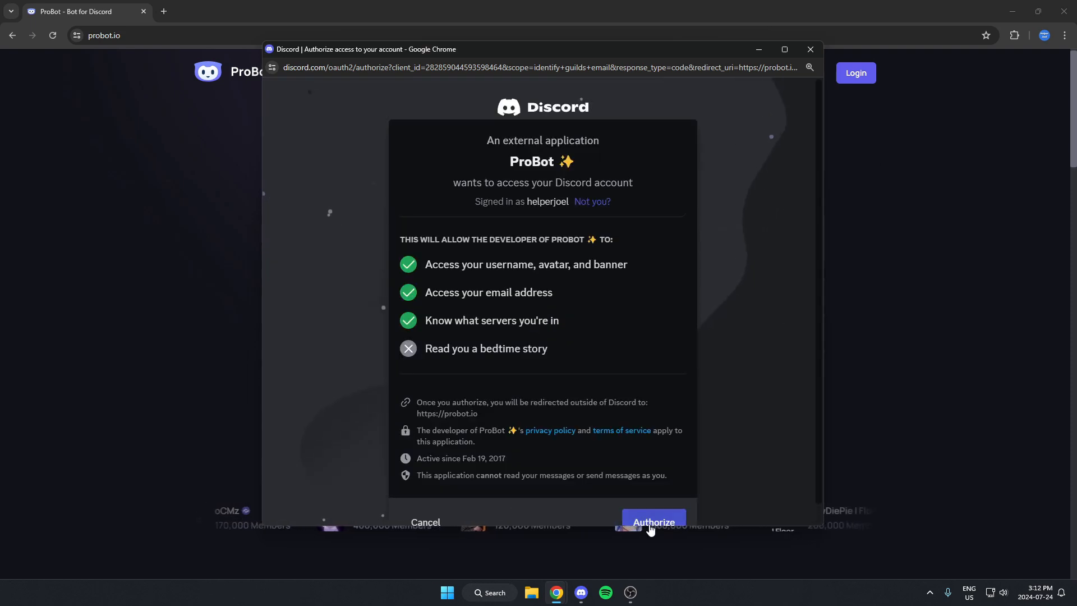
{"action": "left_click", "coordinate": [653, 522]}
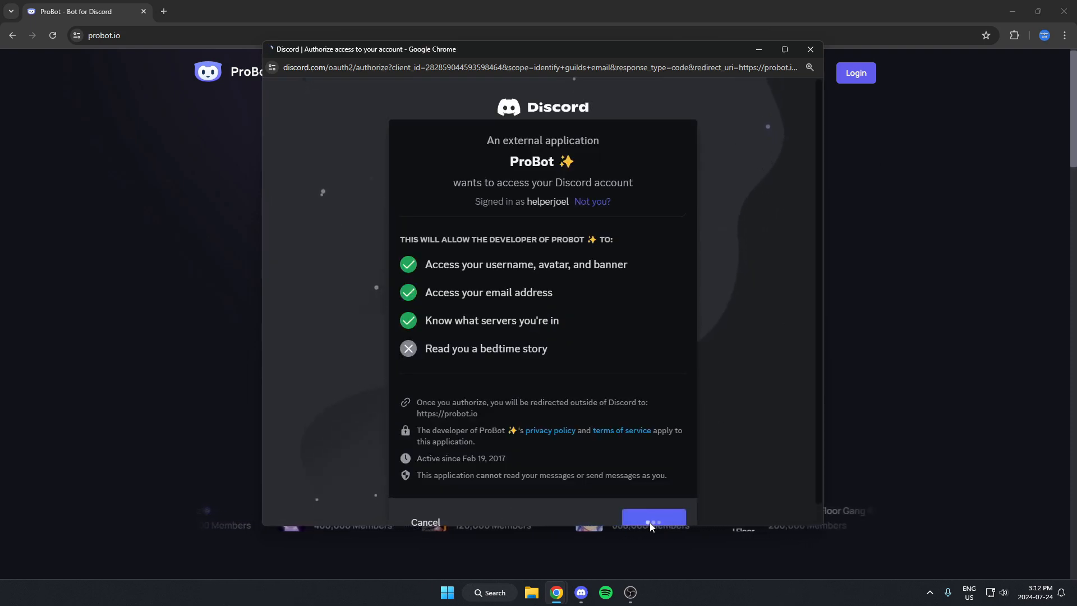
{"action": "left_click", "coordinate": [654, 517]}
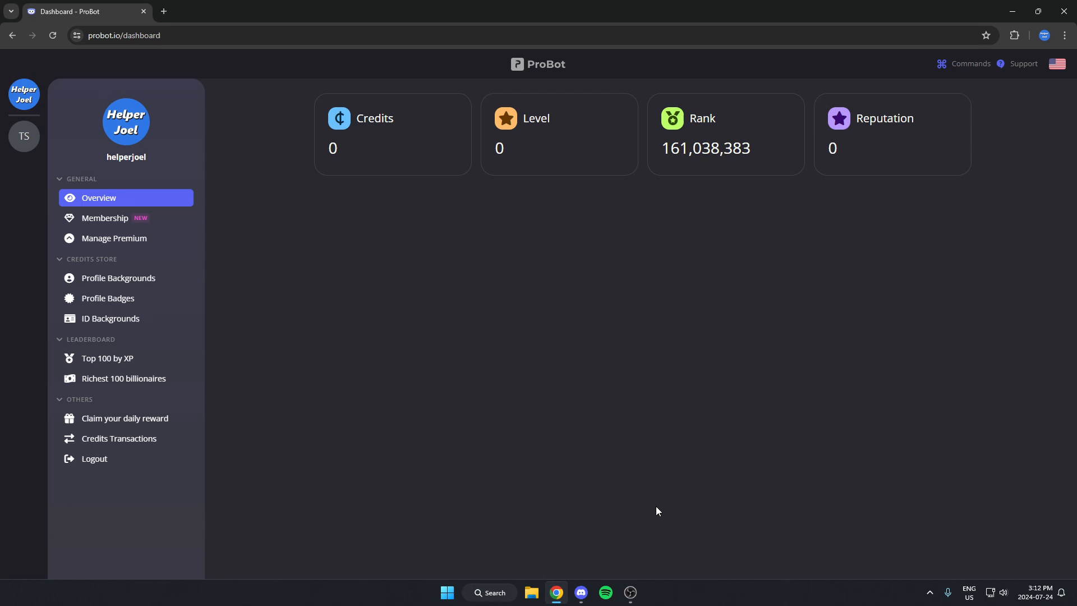
{"action": "mouse_move", "coordinate": [663, 464]}
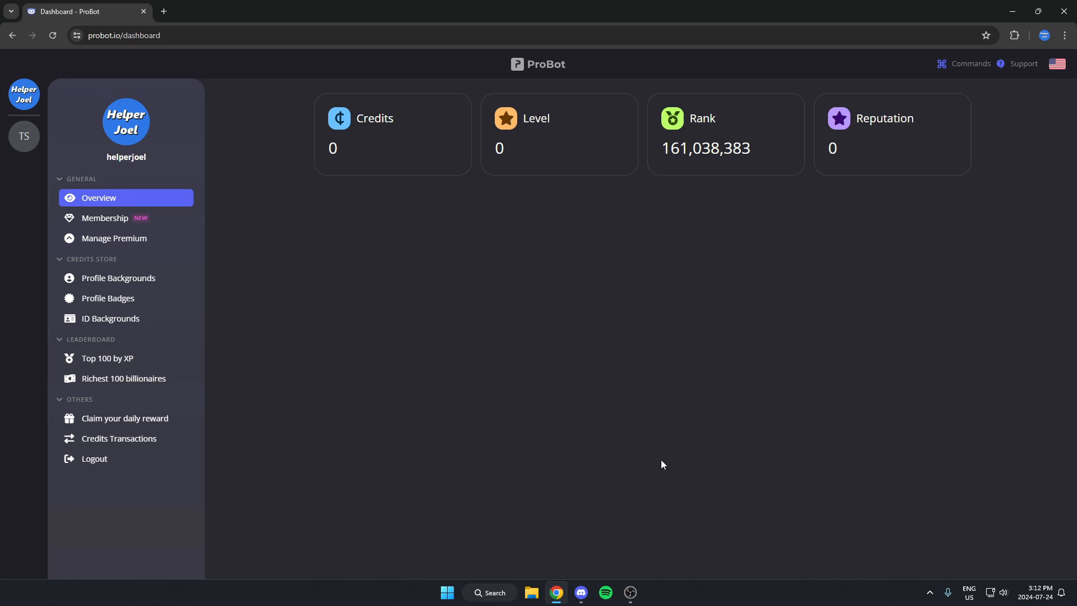
{"action": "mouse_move", "coordinate": [459, 158]}
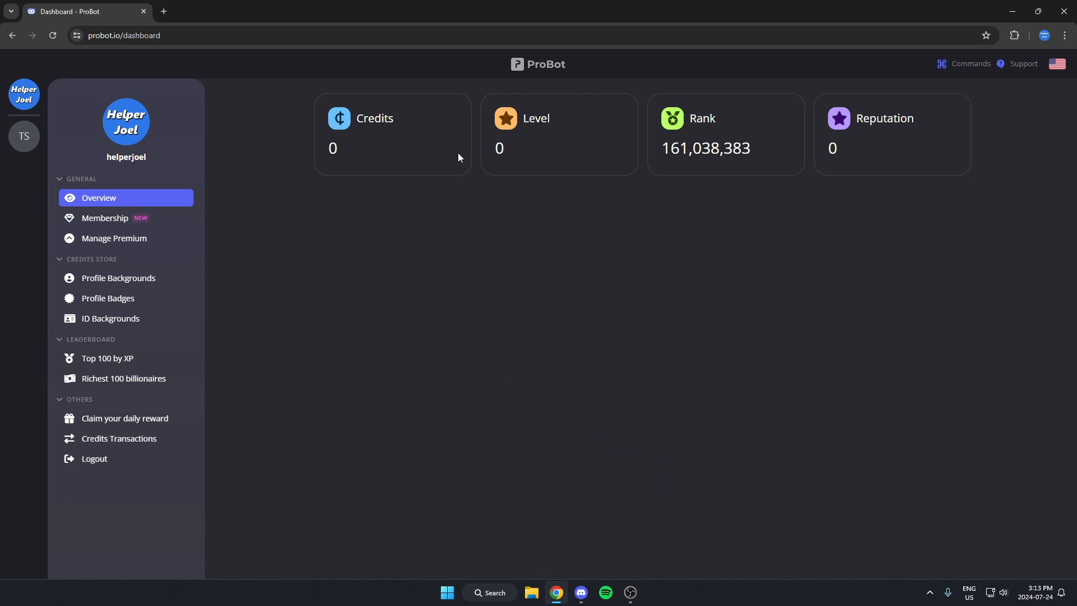
{"action": "mouse_move", "coordinate": [24, 136]}
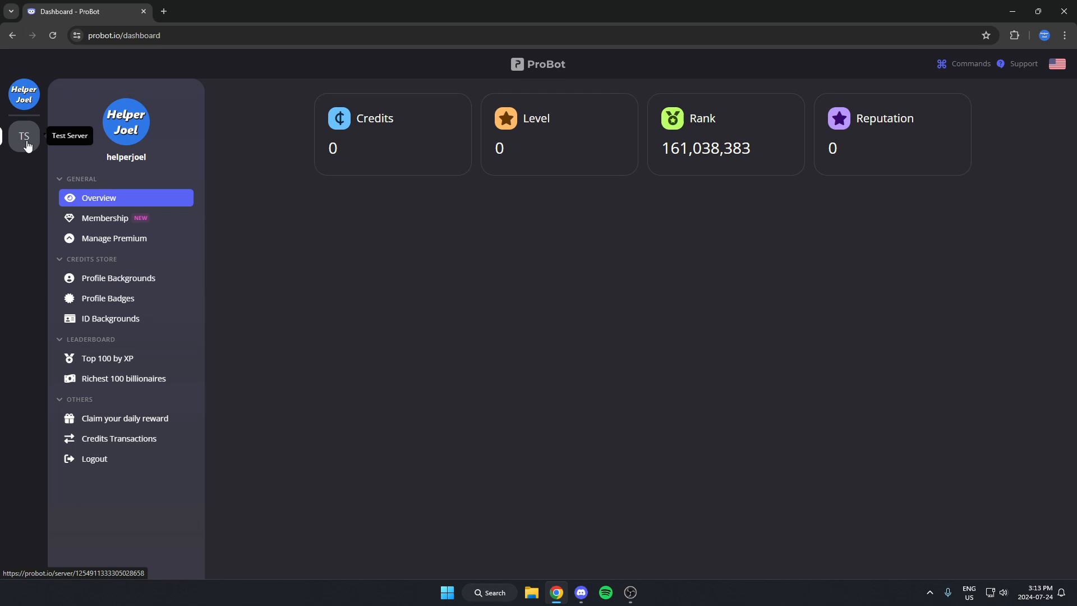
{"action": "left_click", "coordinate": [24, 136]}
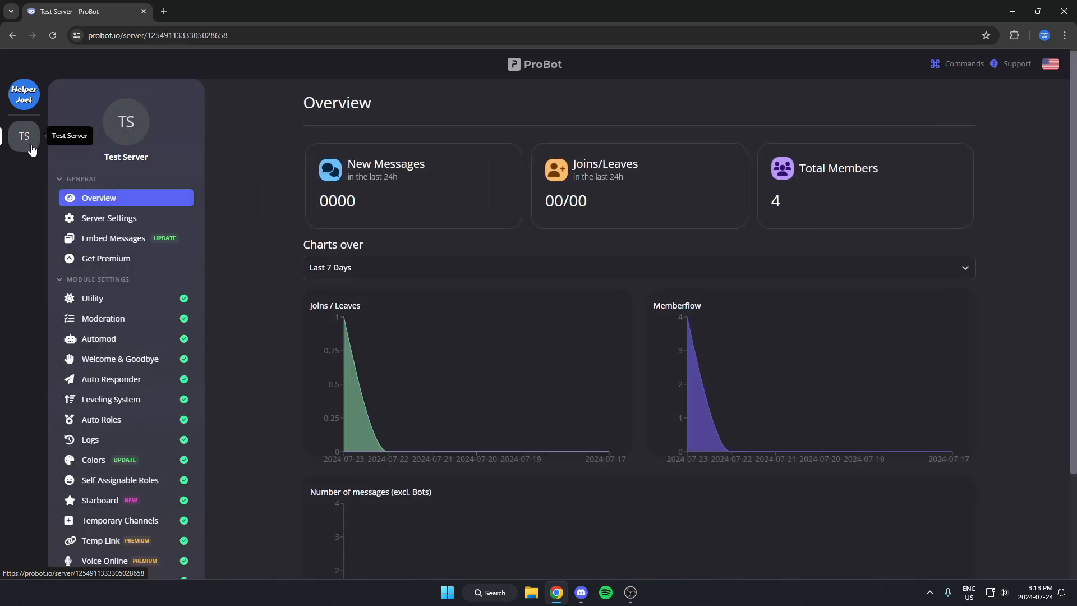
{"action": "mouse_move", "coordinate": [245, 268]}
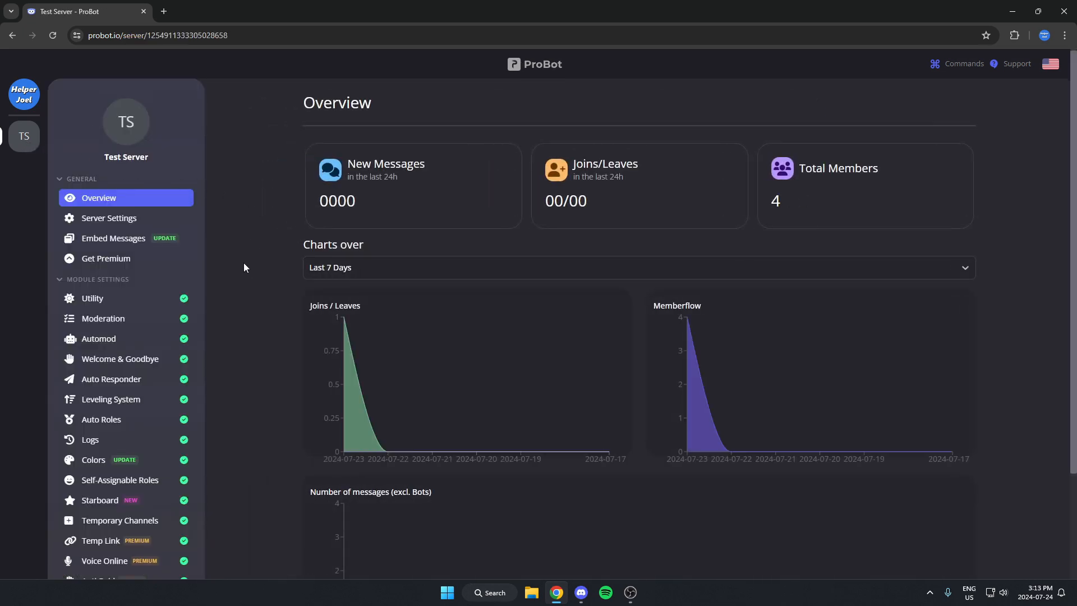
{"action": "mouse_move", "coordinate": [135, 332]}
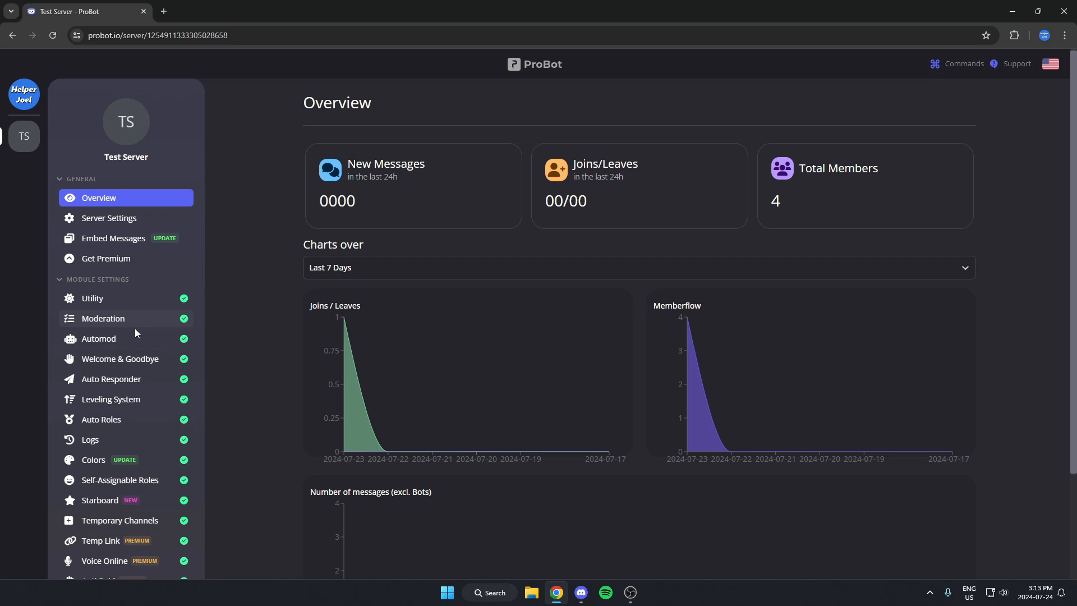
{"action": "mouse_move", "coordinate": [89, 368]}
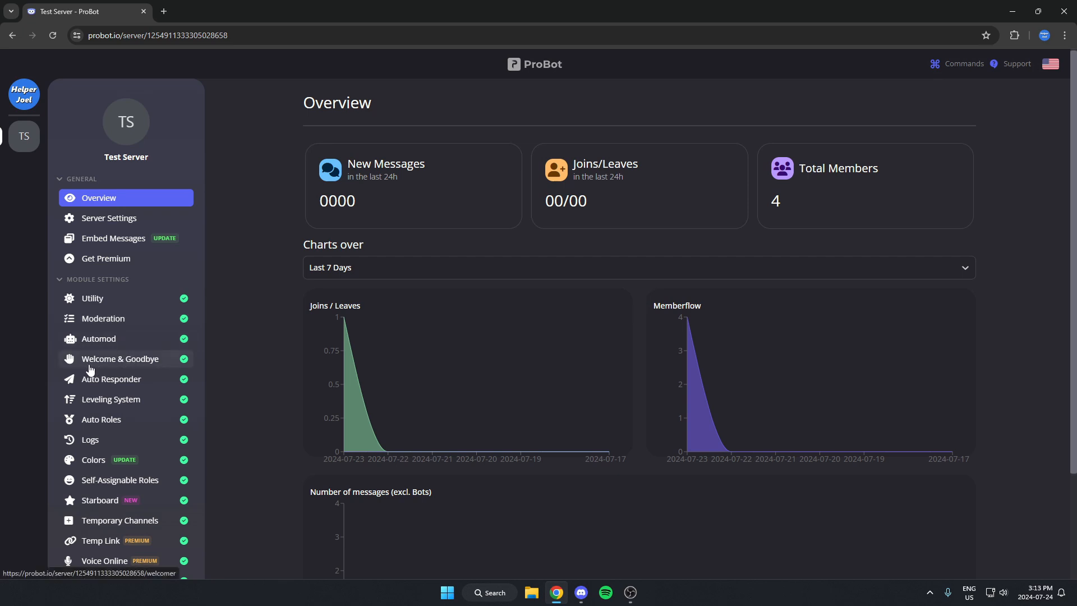
{"action": "mouse_move", "coordinate": [161, 368]}
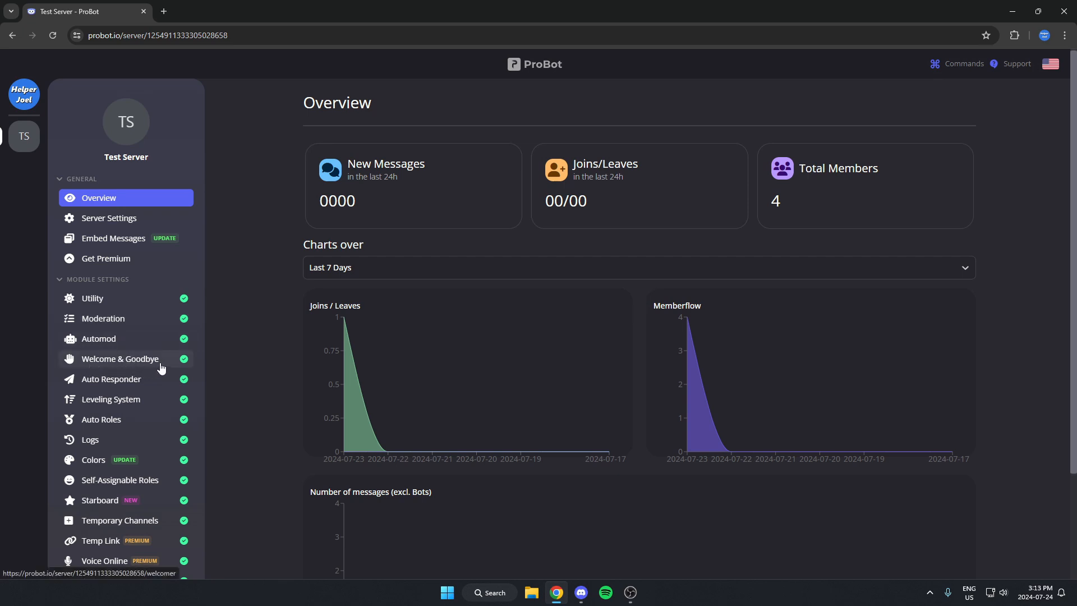
Open the Welcome & Goodbye module settings for Test Server.
{"action": "left_click", "coordinate": [119, 359]}
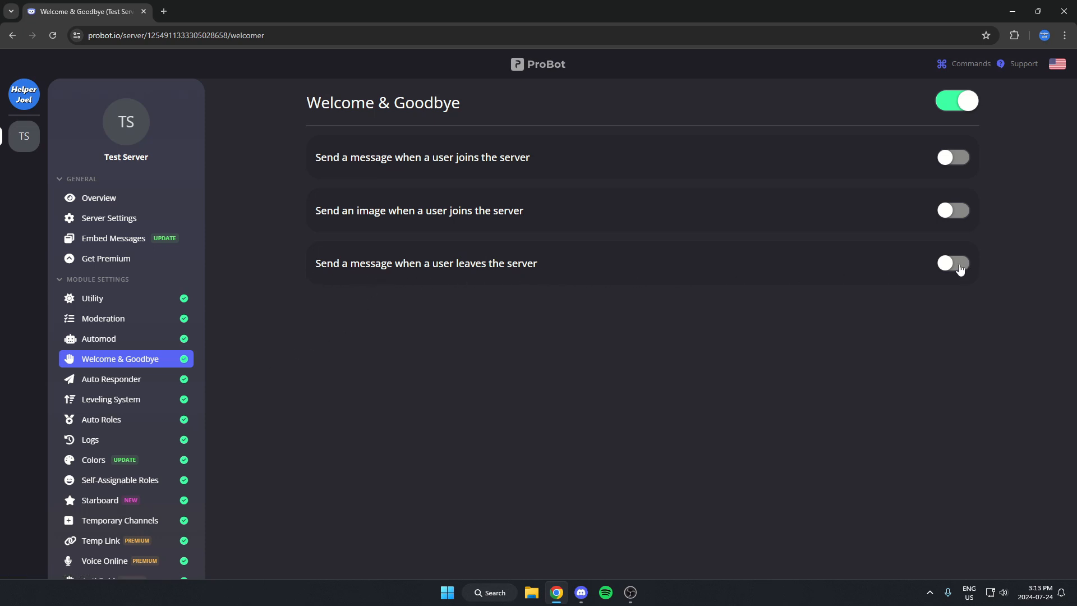
Enable the leave message and enter the text '[user] has left [server].'.
{"action": "left_click", "coordinate": [954, 262]}
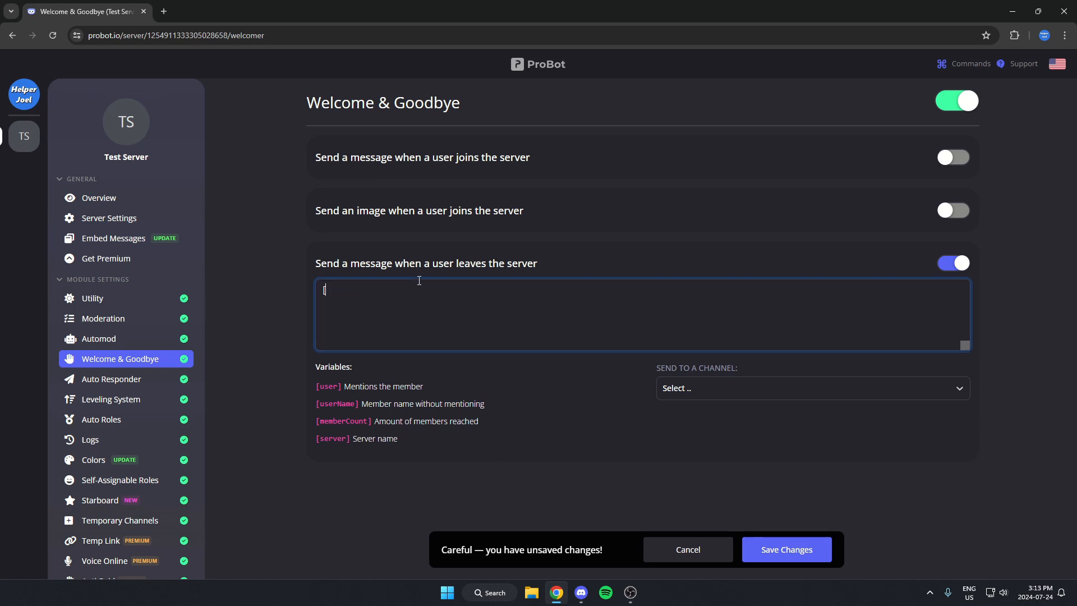
{"action": "type", "text": "[user]"}
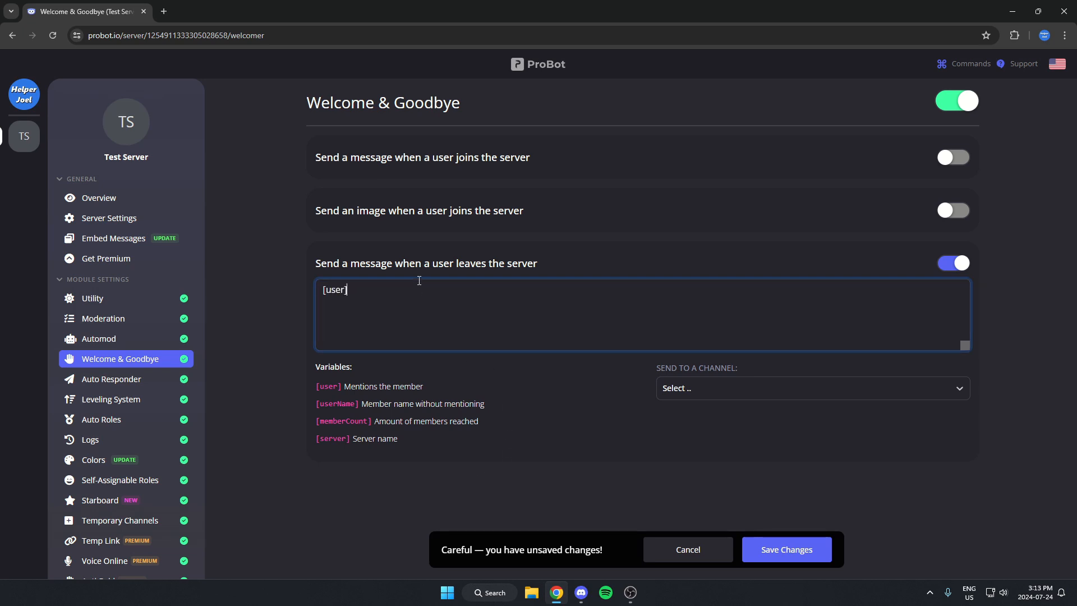
{"action": "type", "text": "has left"}
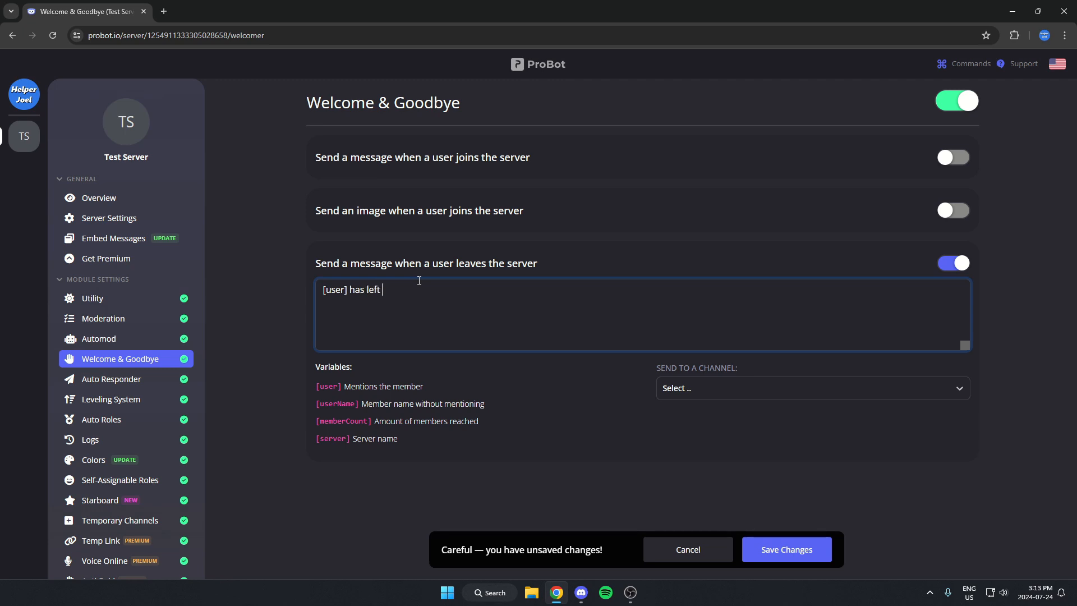
{"action": "type", "text": "[serv"}
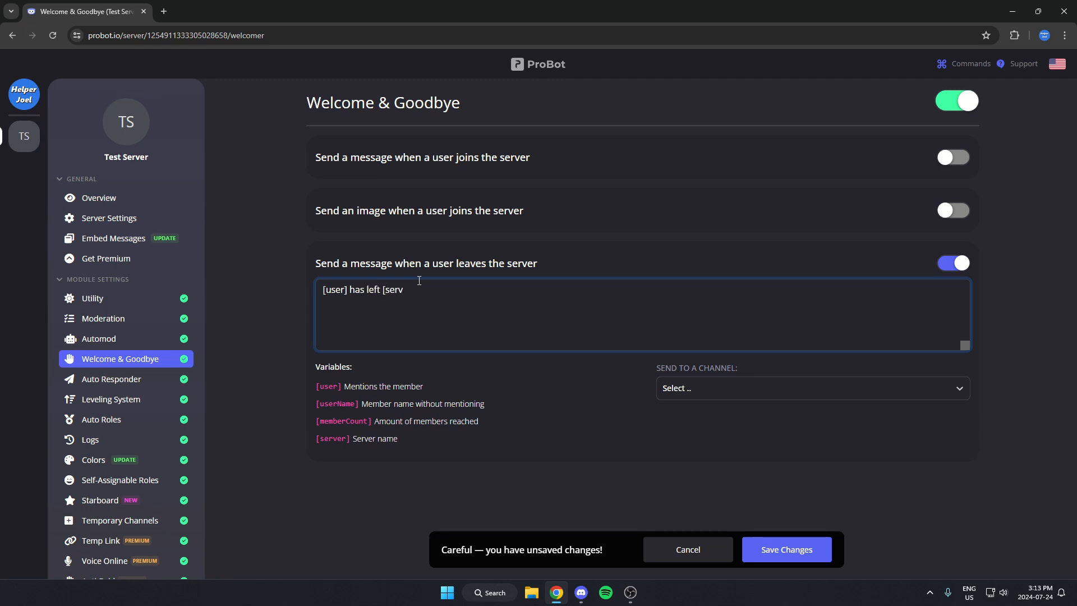
{"action": "type", "text": "er]."}
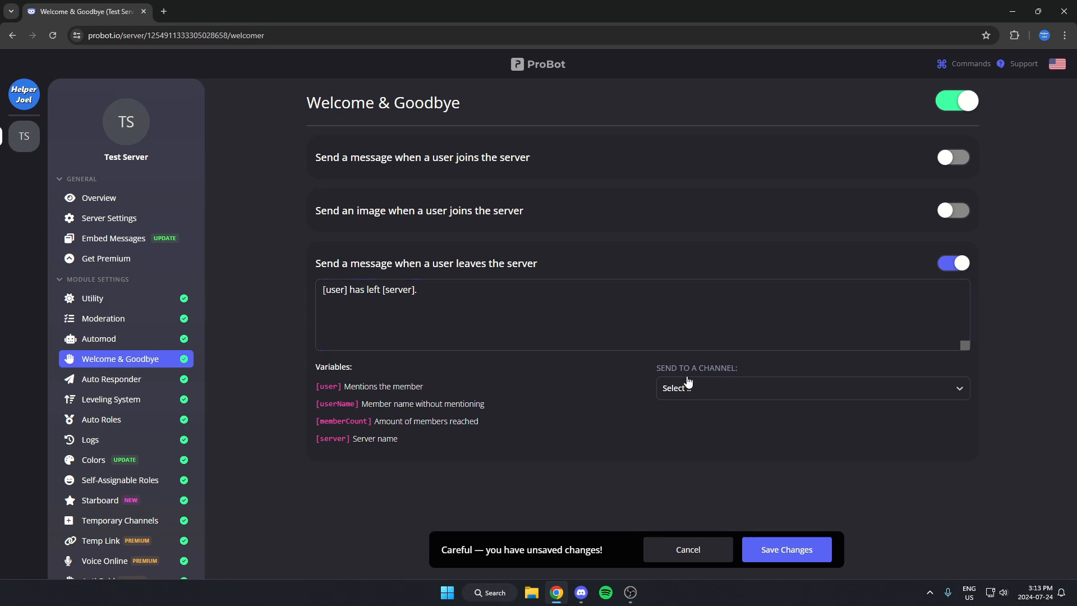
Set the leave message to post in #general and save the changes.
{"action": "left_click", "coordinate": [813, 388]}
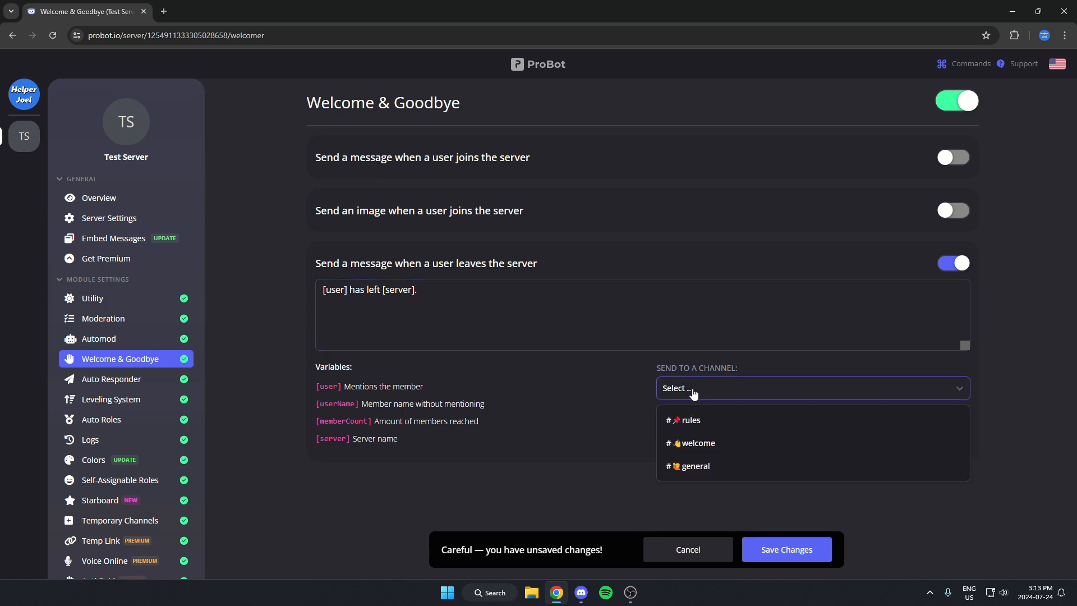
{"action": "left_click", "coordinate": [692, 466]}
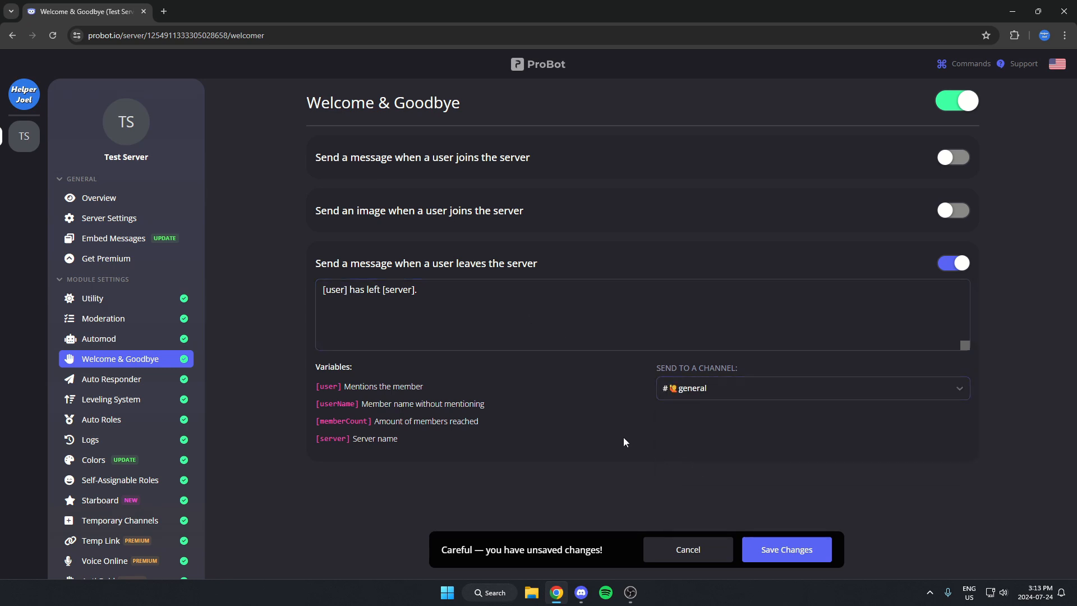
{"action": "mouse_move", "coordinate": [647, 452]}
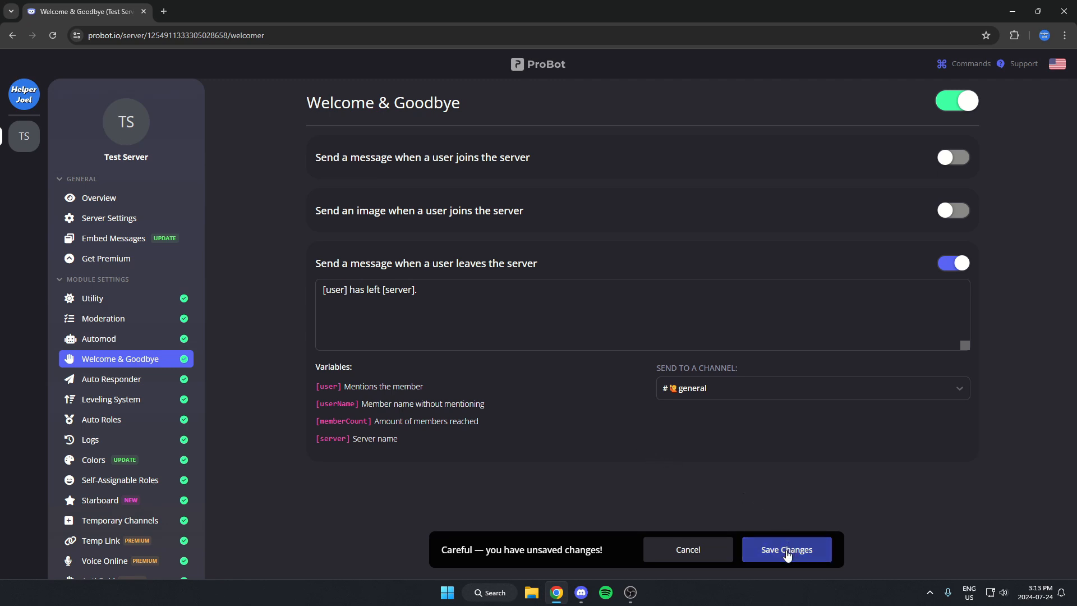
{"action": "left_click", "coordinate": [787, 549]}
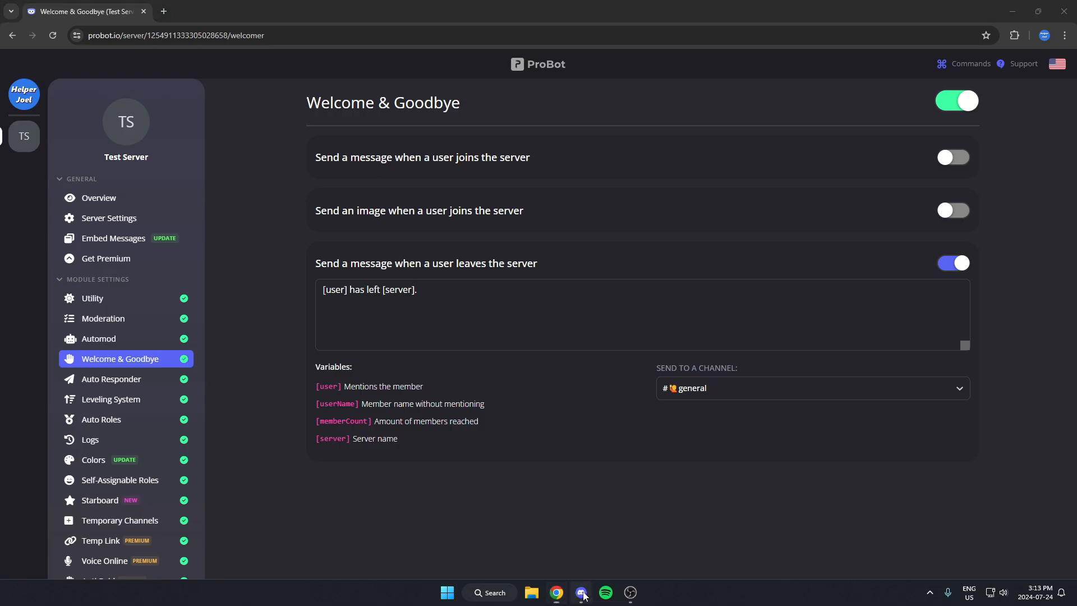
Switch to Discord's #general to see ProBot's posted leave message.
{"action": "left_click", "coordinate": [581, 593]}
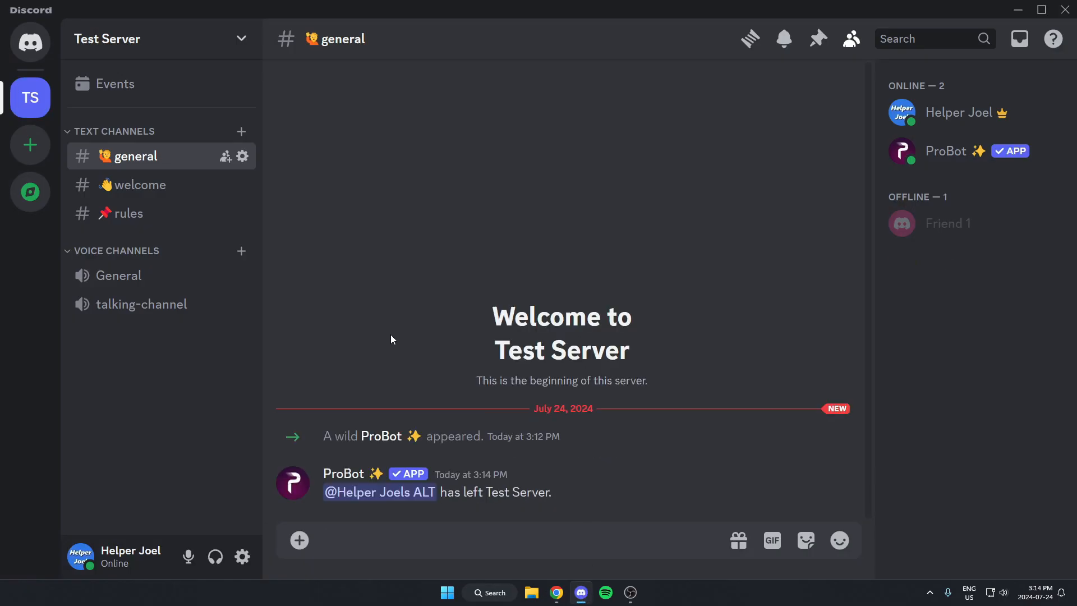
{"action": "mouse_move", "coordinate": [577, 440]}
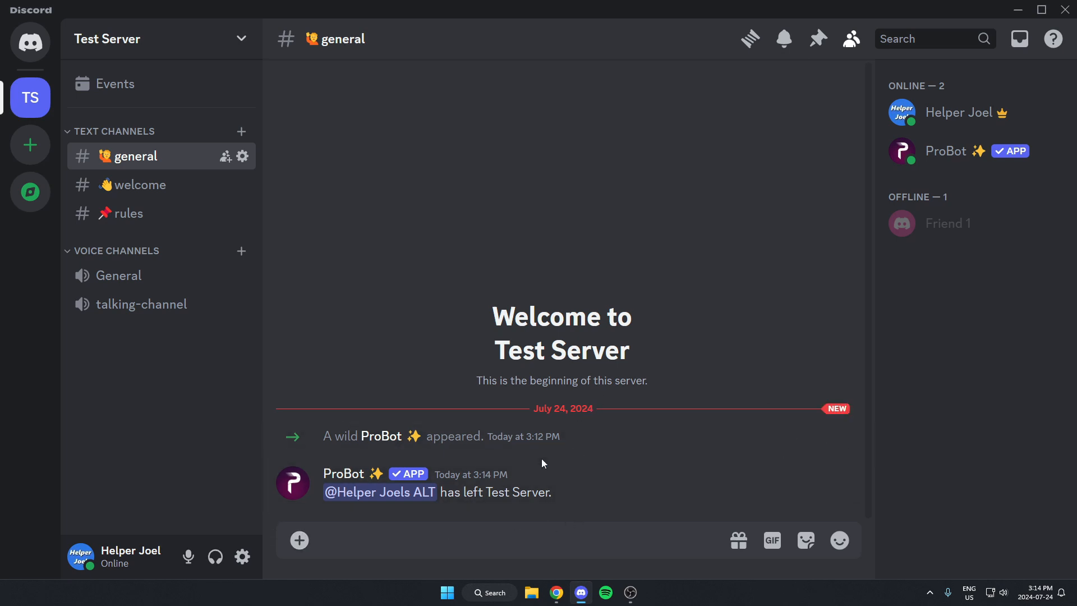
{"action": "mouse_move", "coordinate": [594, 466]}
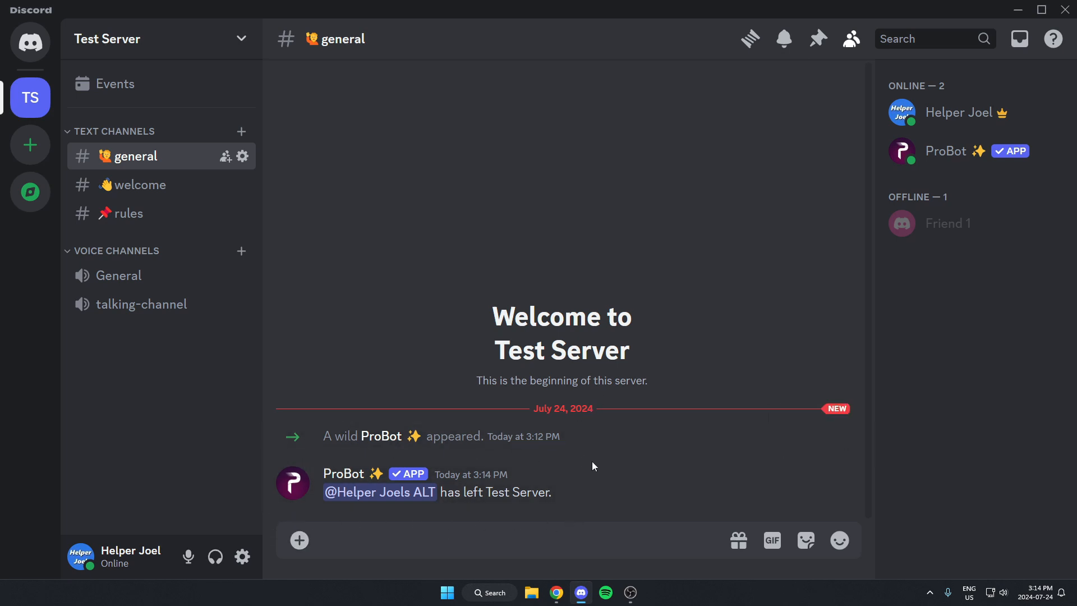